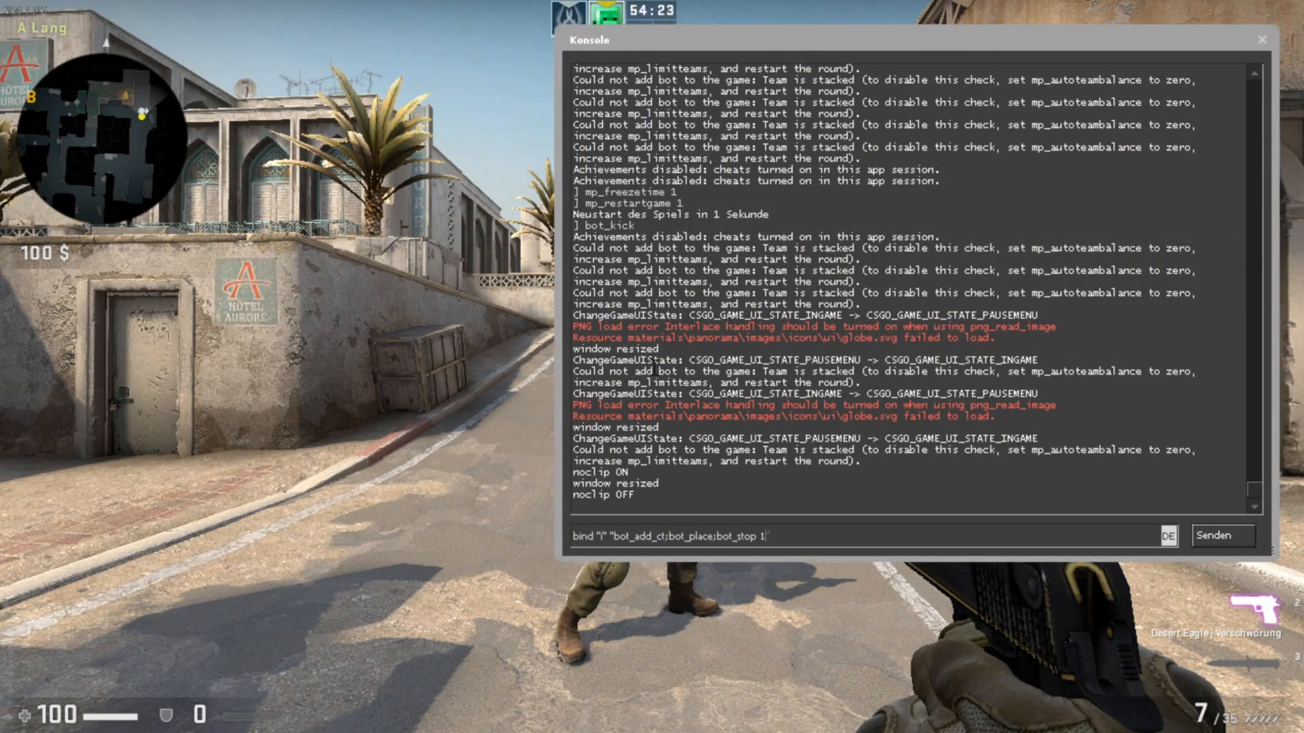
# Step: Enter console commands ending with bind "1" "bot_add_ct;bot_place;bot_stop 1" in the input line
pyautogui.write('s')
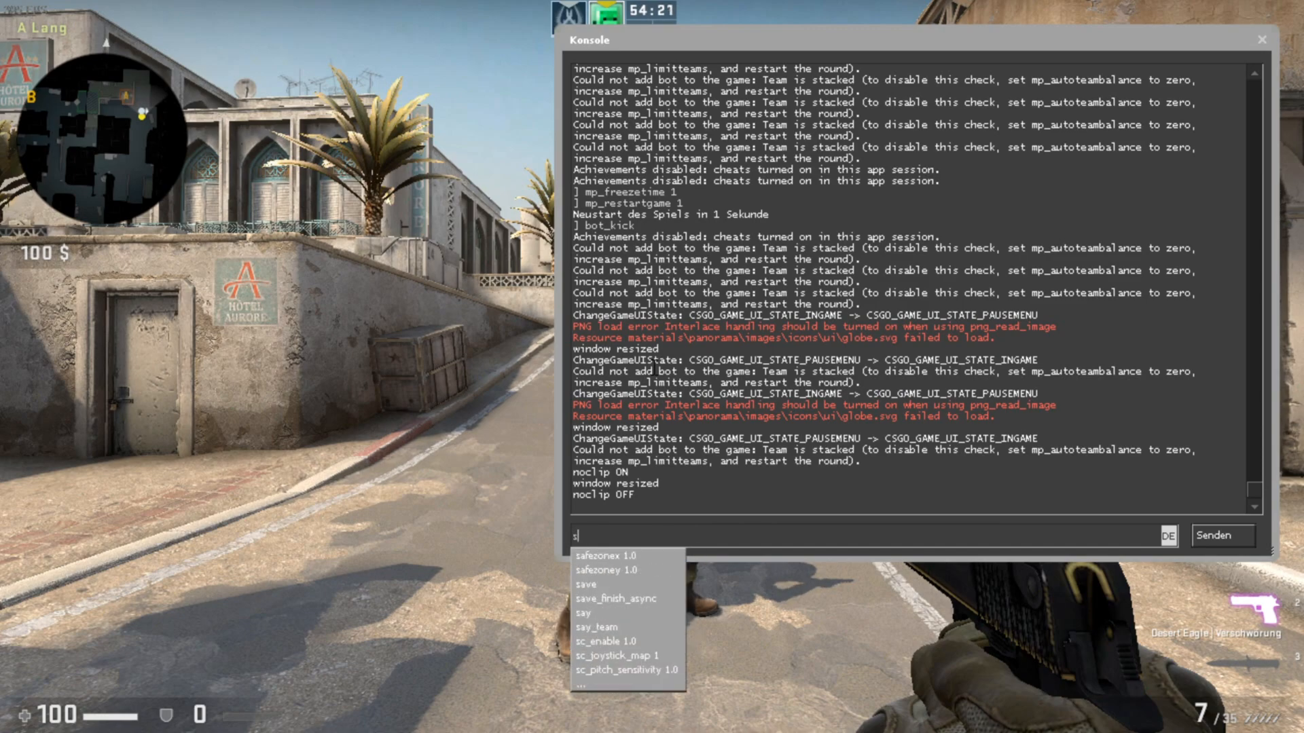
pyautogui.write('sv_cheat')
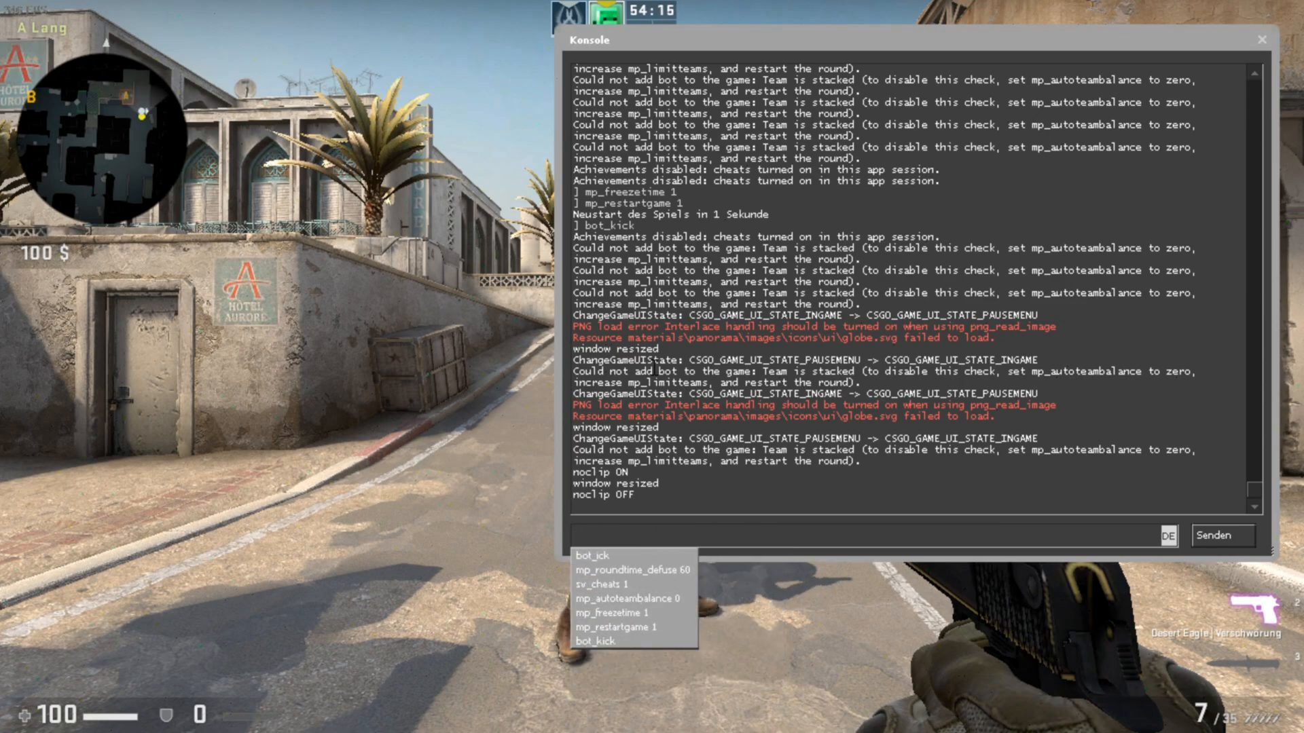
pyautogui.write('mp_a')
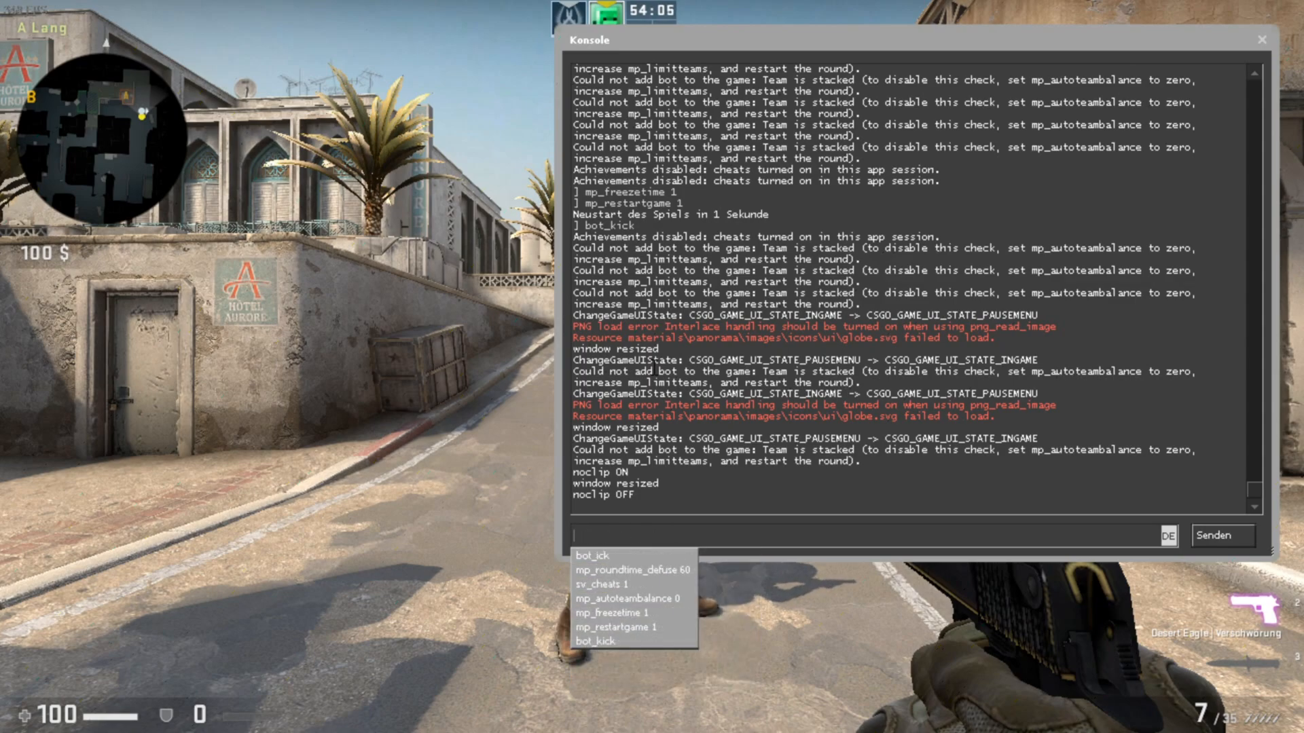
pyautogui.write('bind "1" "bot_add_ct;bot_place;bot_stop 1"')
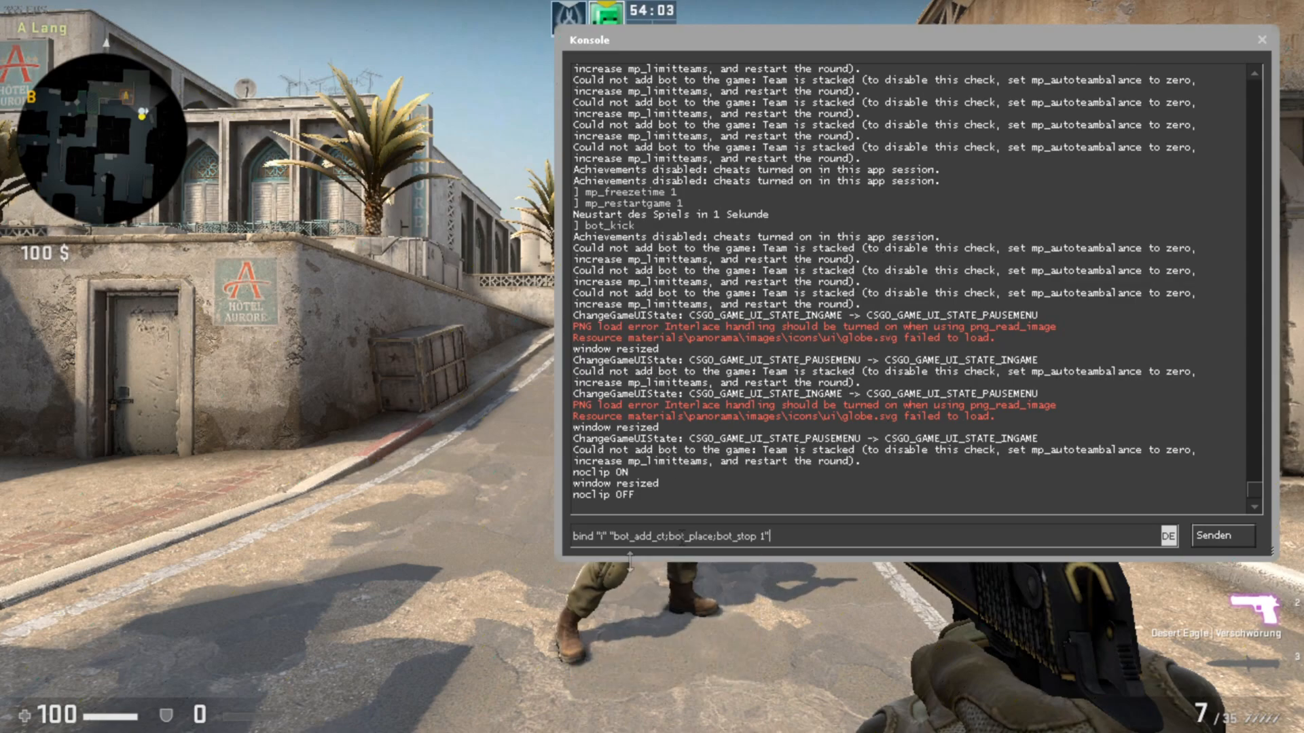
# Step: Submit the bind with Senden so key 1 spawns a frozen CT bot
pyautogui.doubleClick(659, 536)
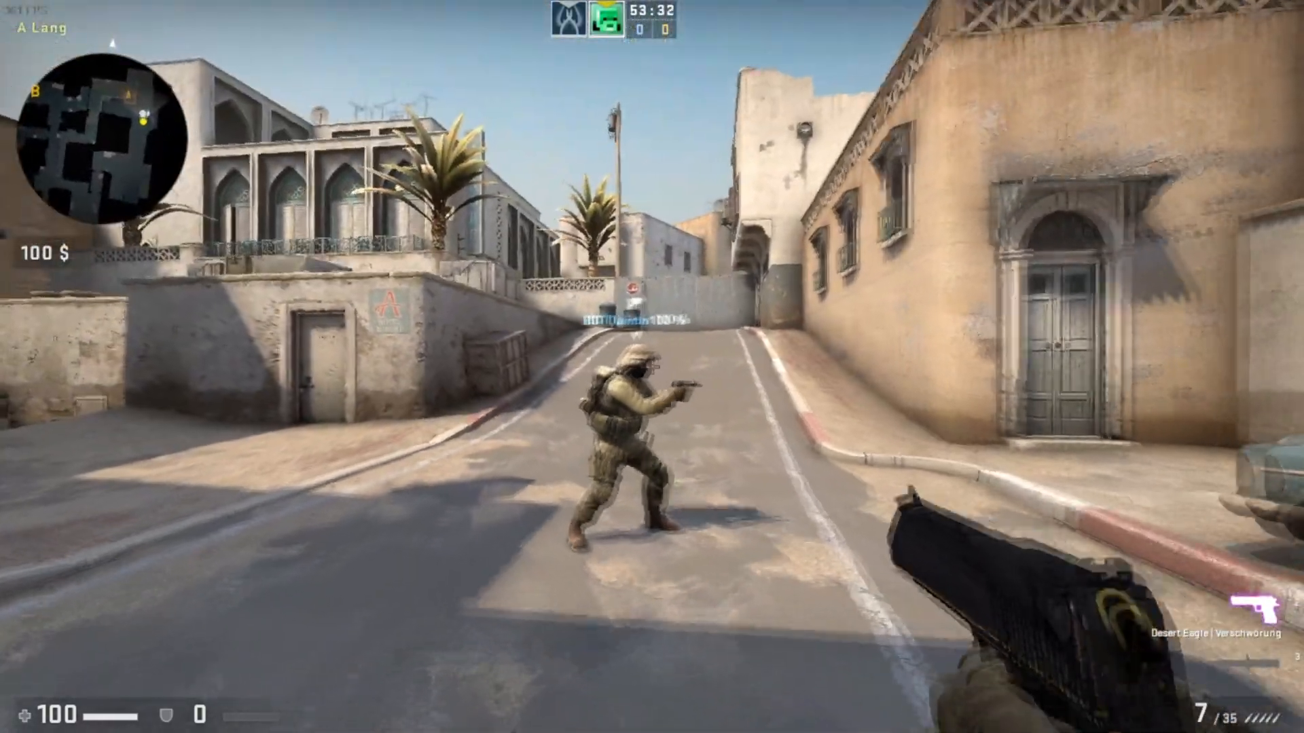
# Step: Fire one Desert Eagle shot, then switch to the knife while the bot stays frozen
pyautogui.click(652, 369)
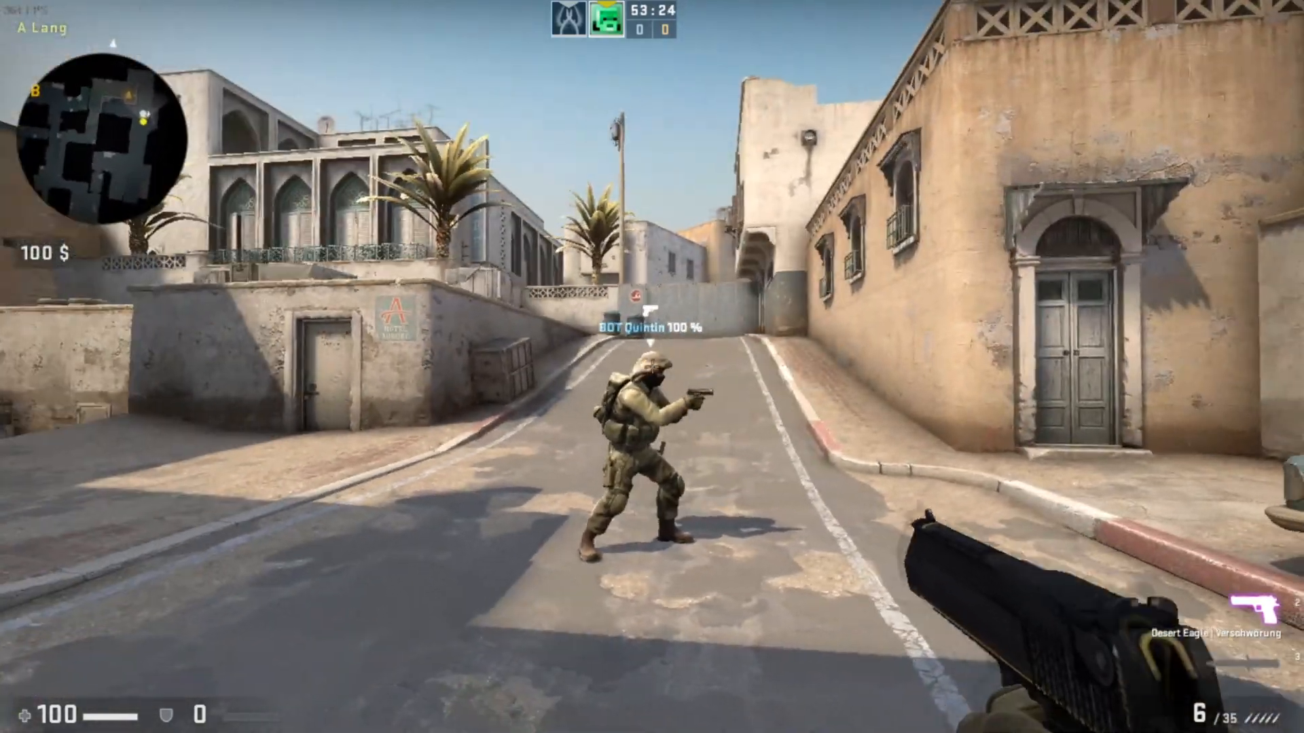
pyautogui.press('3')
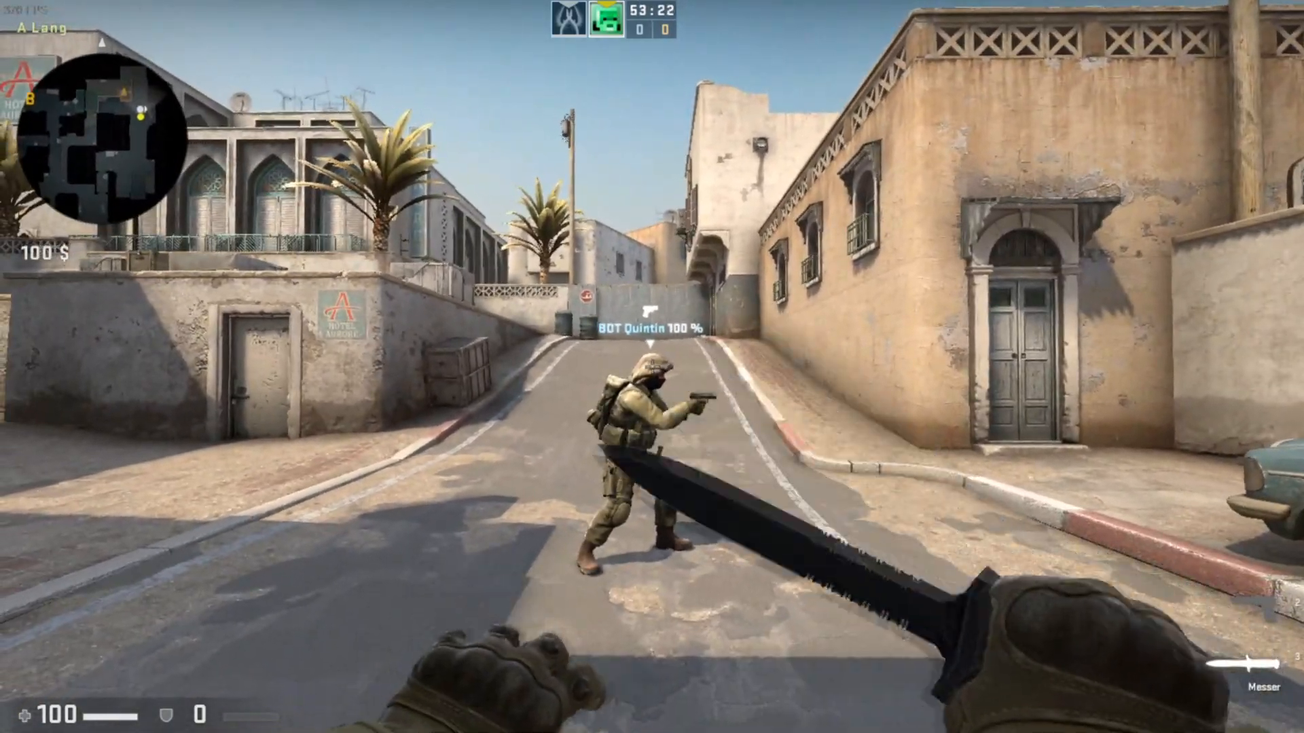